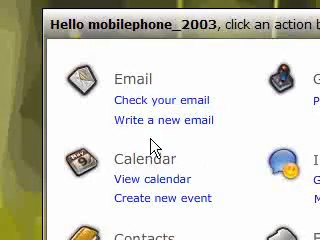
pyautogui.scroll(-3)
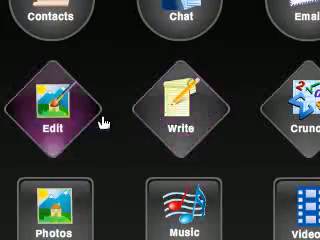
pyautogui.click(50, 100)
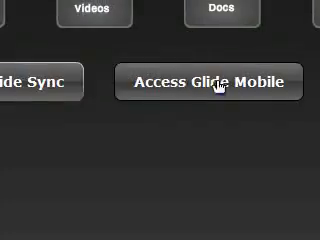
pyautogui.click(210, 80)
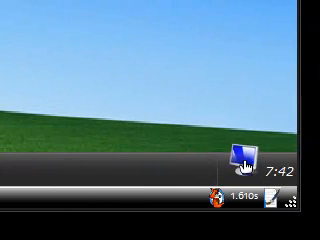
pyautogui.moveTo(240, 156)
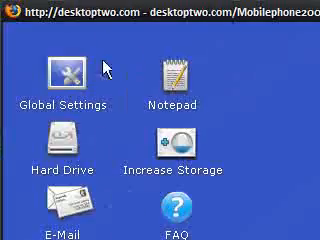
pyautogui.moveTo(48, 68)
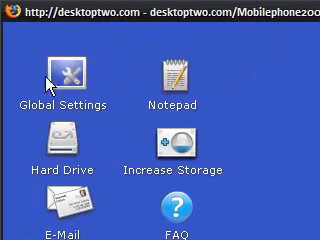
pyautogui.scroll(-3)
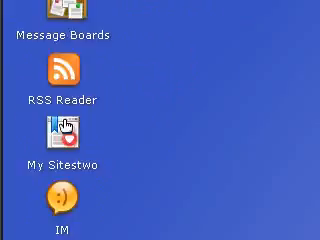
pyautogui.scroll(-3)
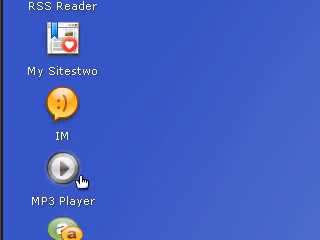
pyautogui.doubleClick(64, 164)
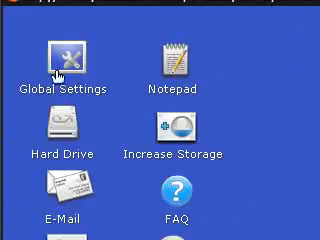
pyautogui.scroll(-3)
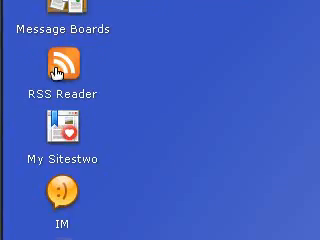